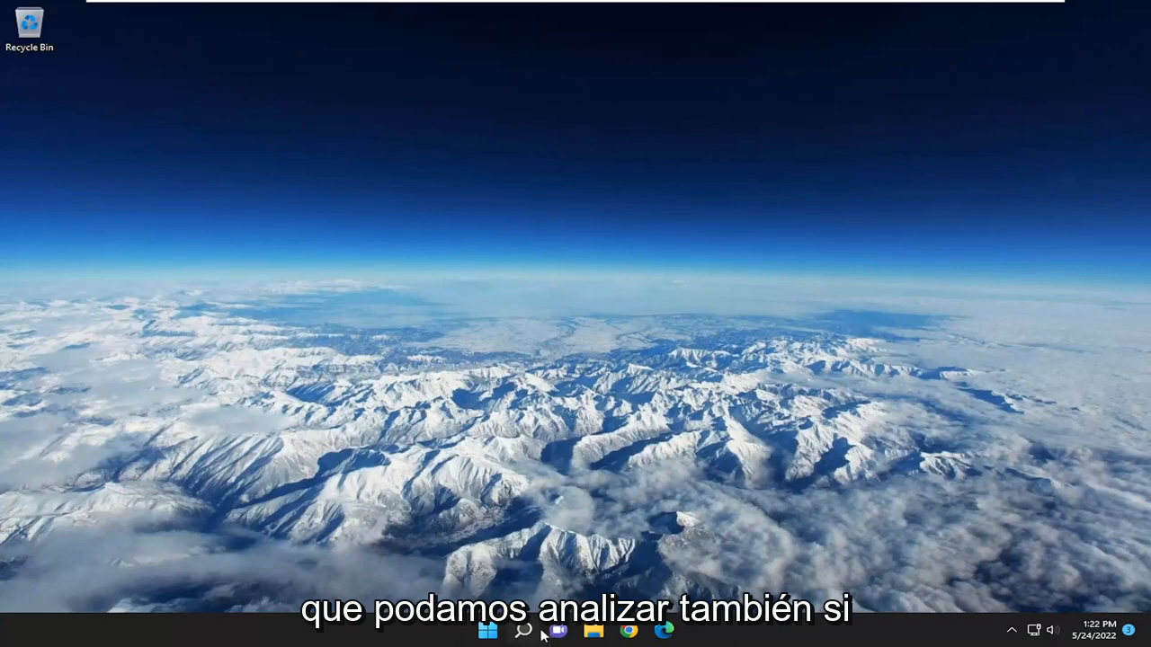
# Step: Search the taskbar for "control panel" so Control Panel appears as best match
pyautogui.click(521, 630)
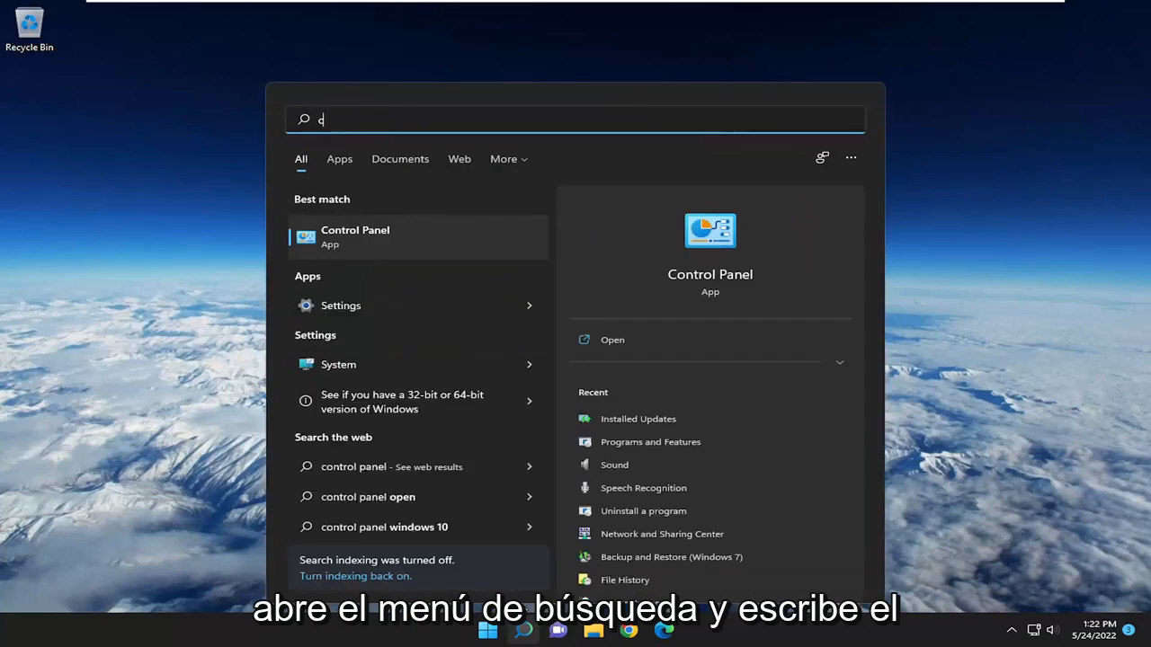
pyautogui.write('ontrol panel')
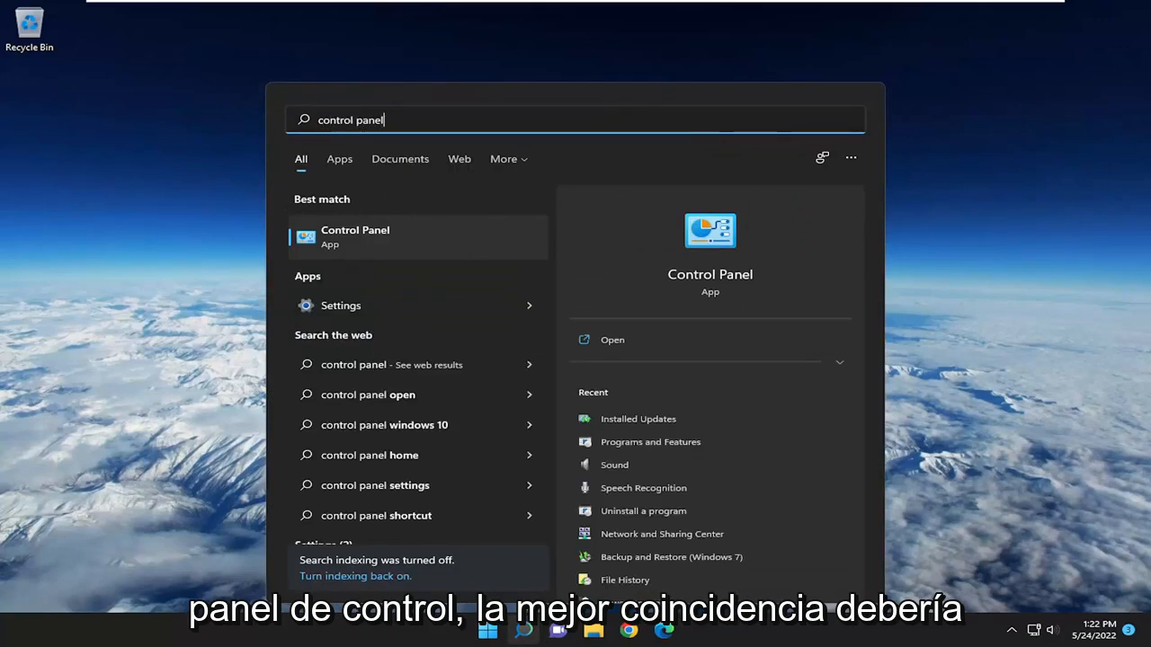
pyautogui.moveTo(352, 252)
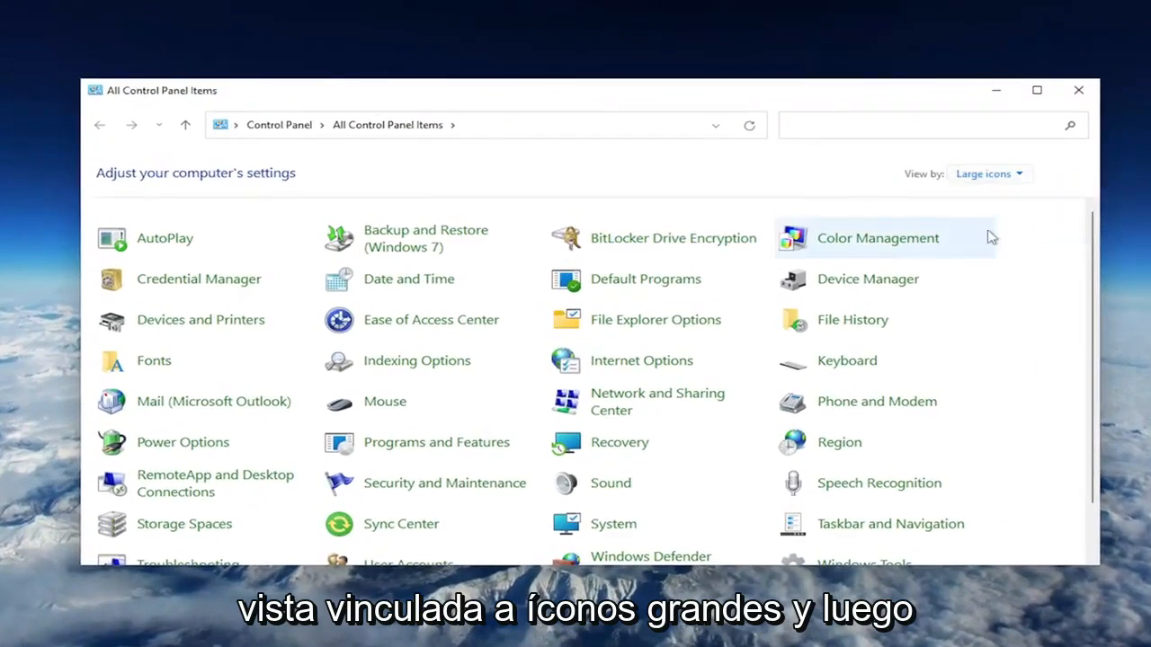
pyautogui.moveTo(385, 401)
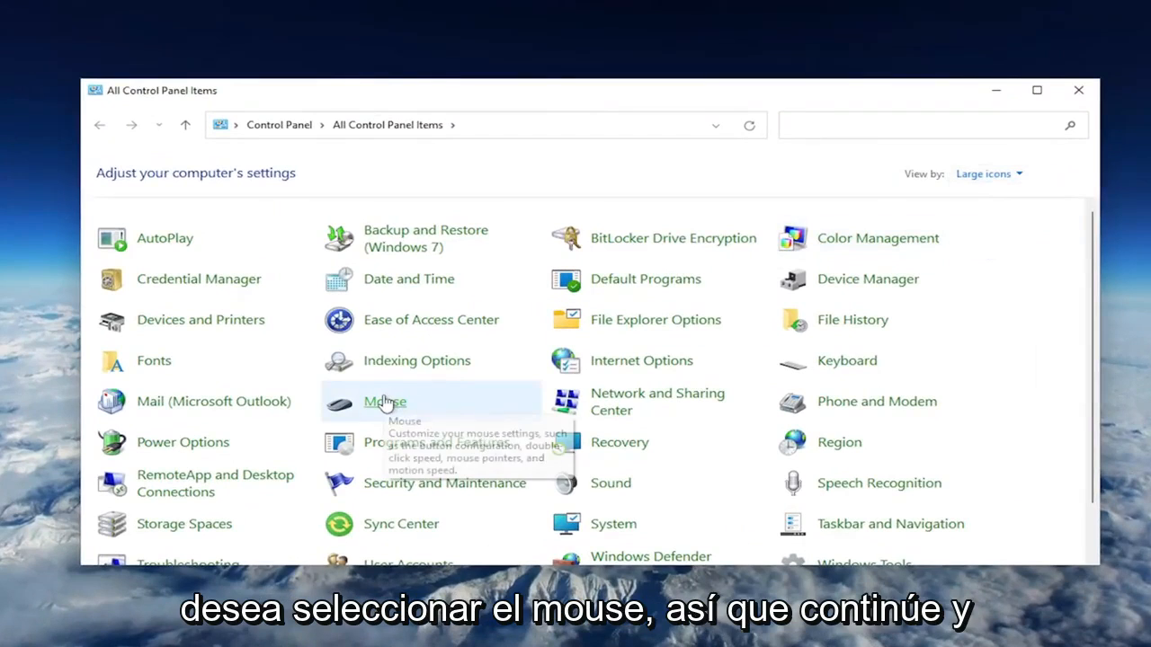
# Step: Open Mouse Properties from the All Control Panel Items large-icons view
pyautogui.click(385, 401)
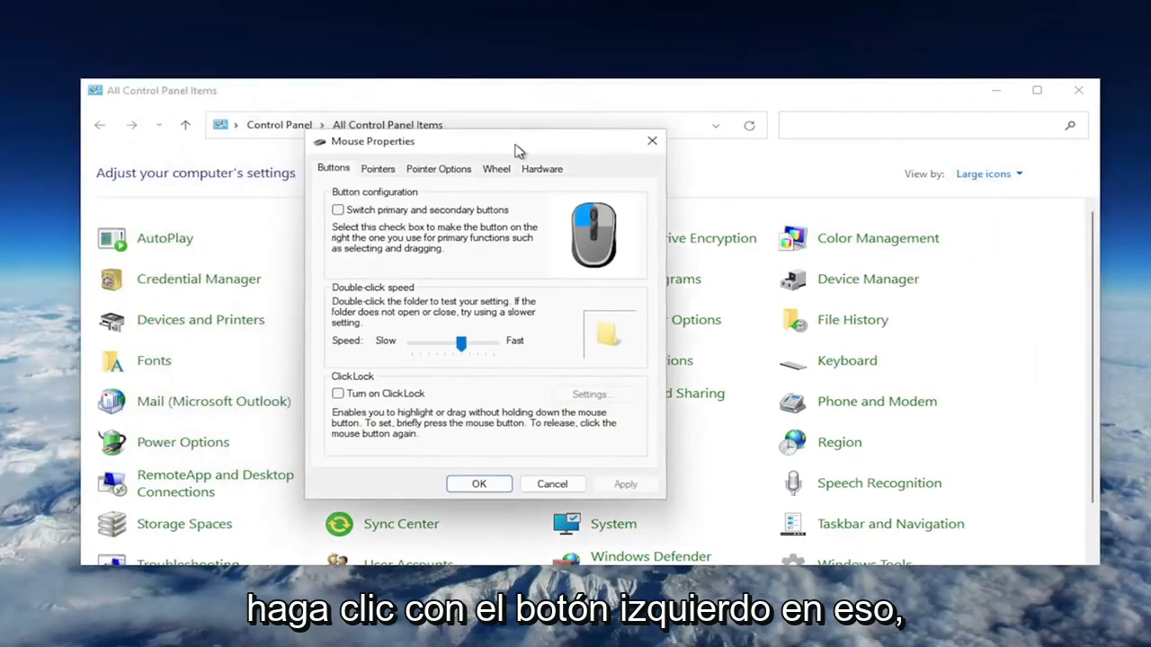
# Step: Review the pointer scheme, then set pointer speed to the midpoint in Pointer Options
pyautogui.click(406, 172)
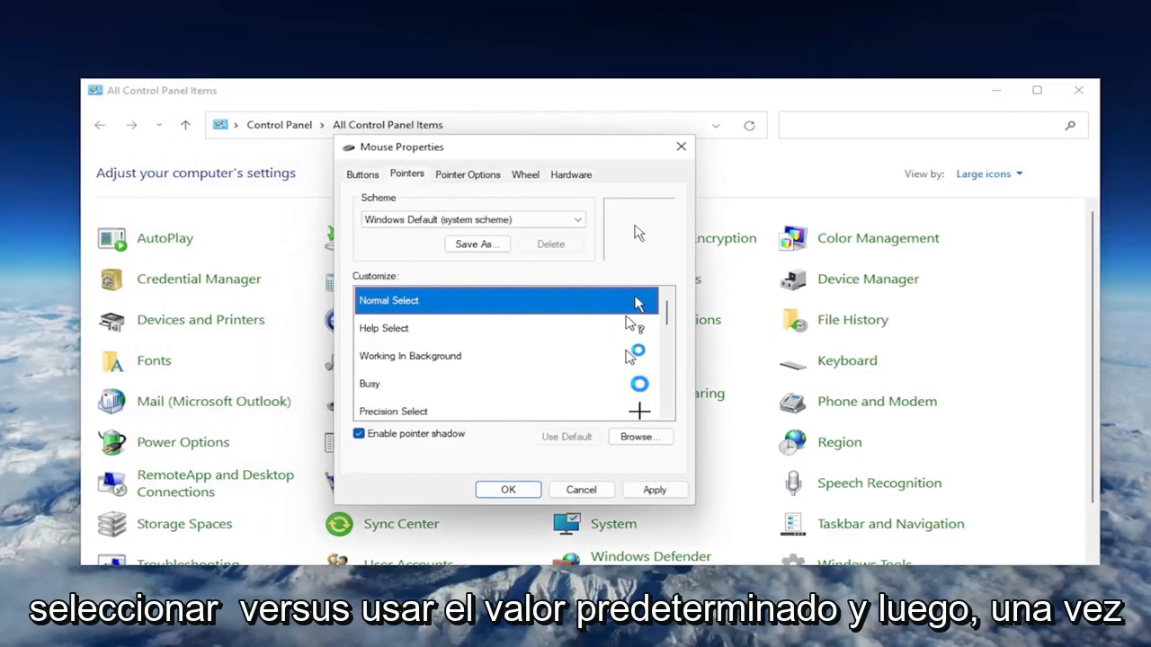
pyautogui.click(467, 173)
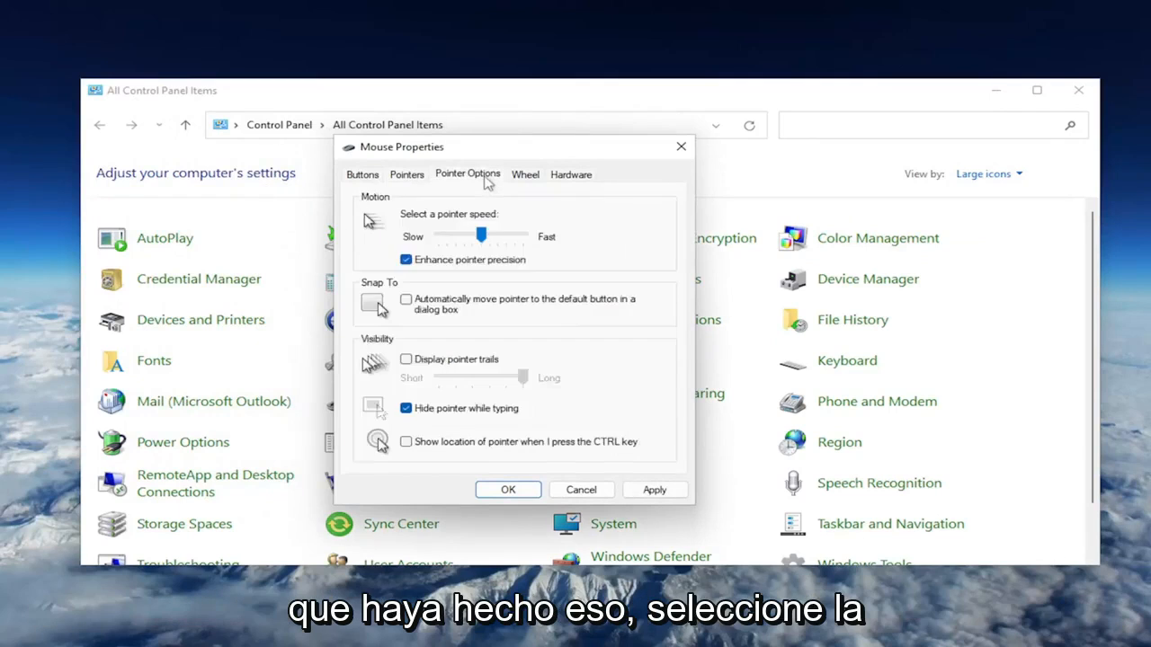
pyautogui.moveTo(478, 205)
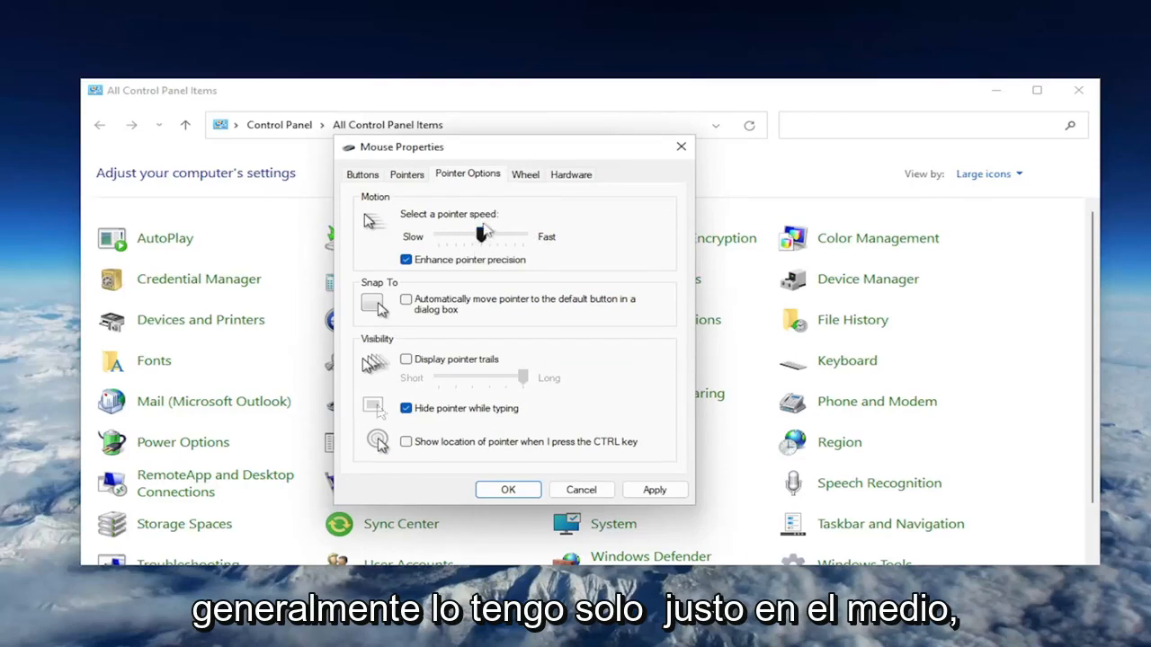
pyautogui.moveTo(514, 233); pyautogui.dragTo(482, 234)
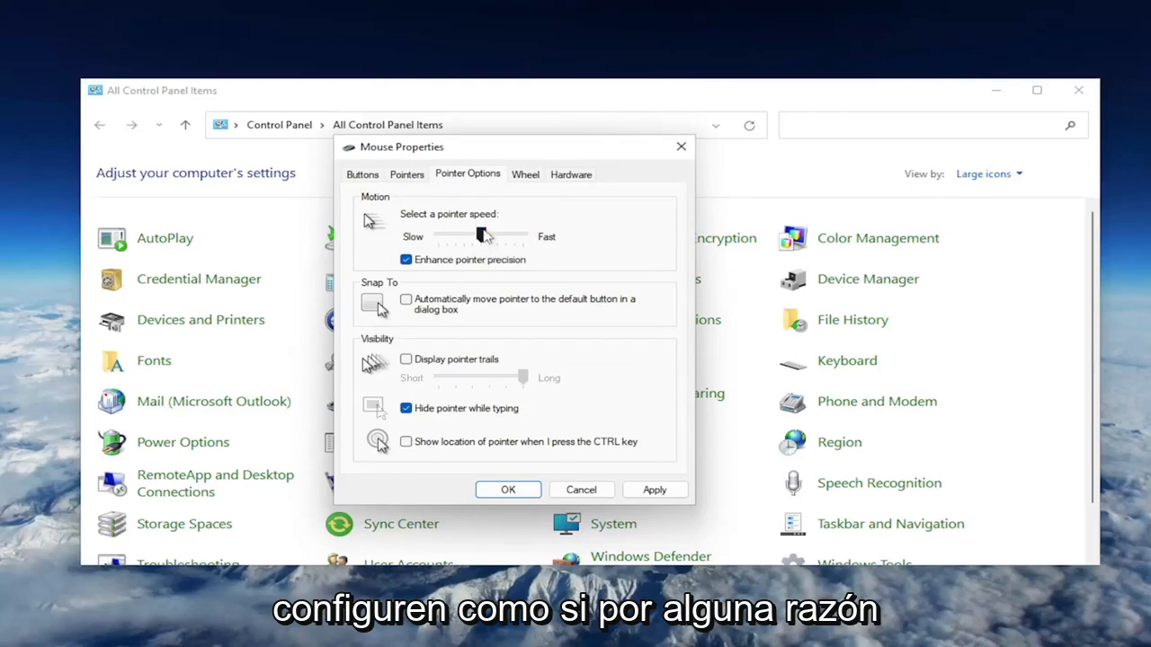
pyautogui.moveTo(485, 235); pyautogui.dragTo(482, 235)
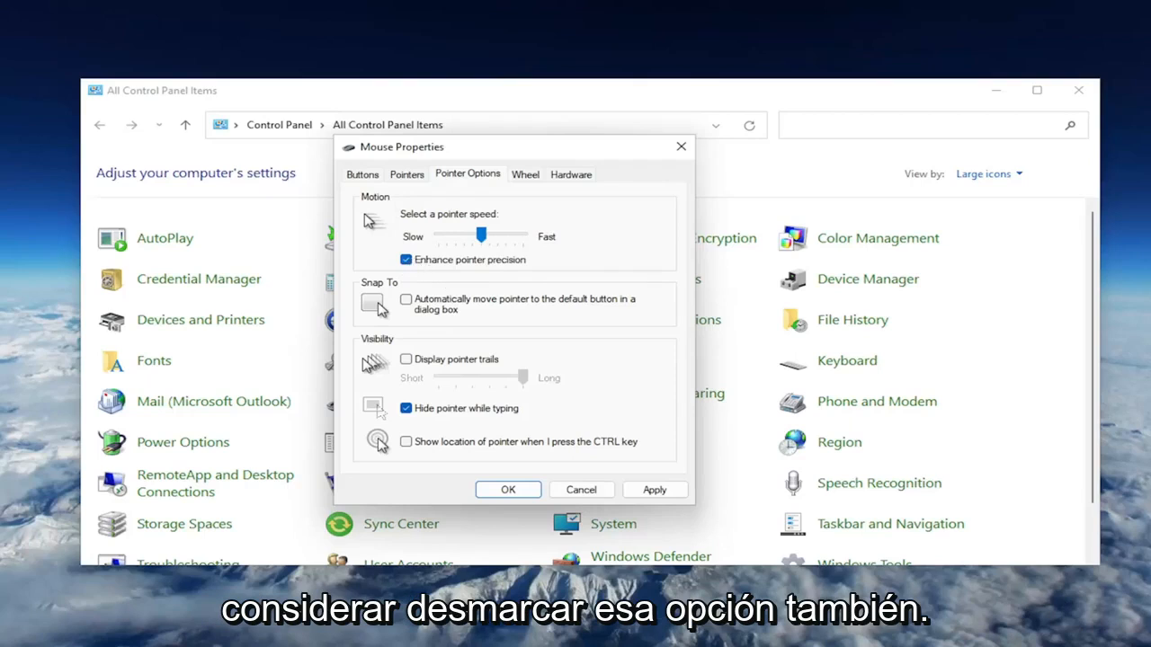
pyautogui.moveTo(585, 493)
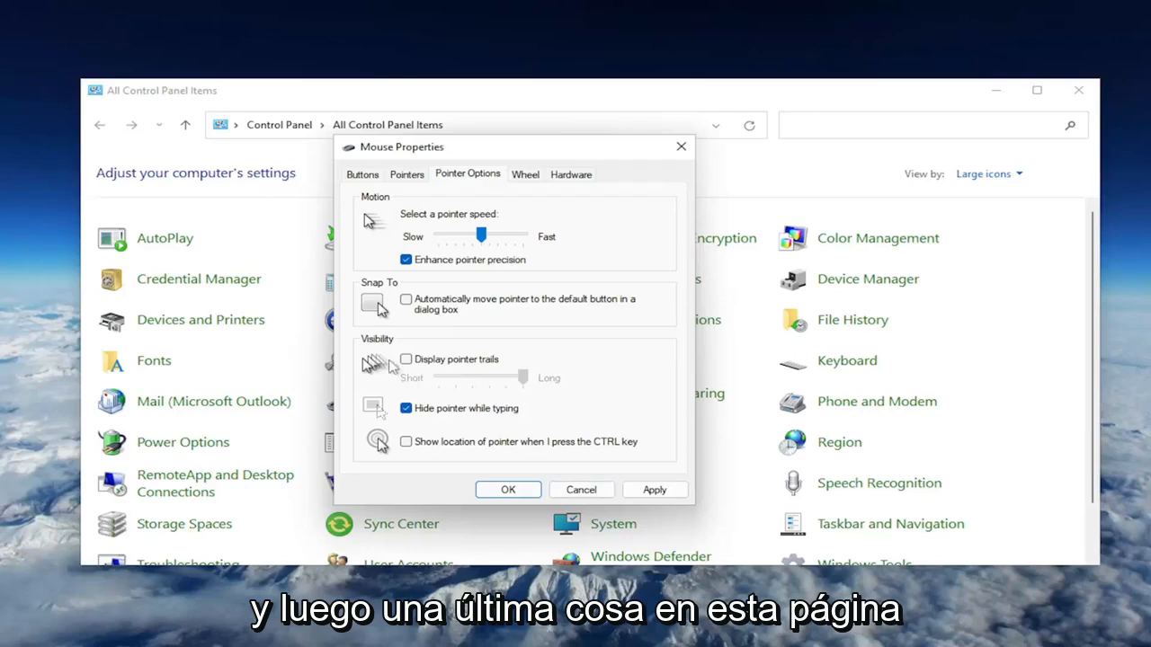
pyautogui.moveTo(428, 423)
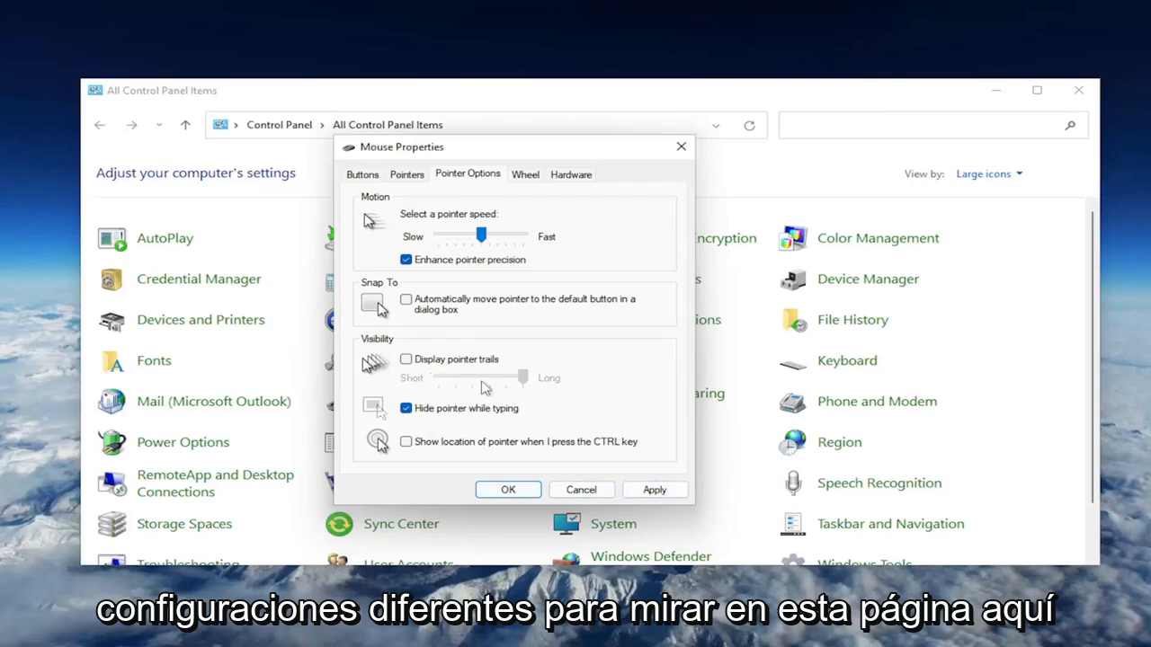
pyautogui.moveTo(483, 387)
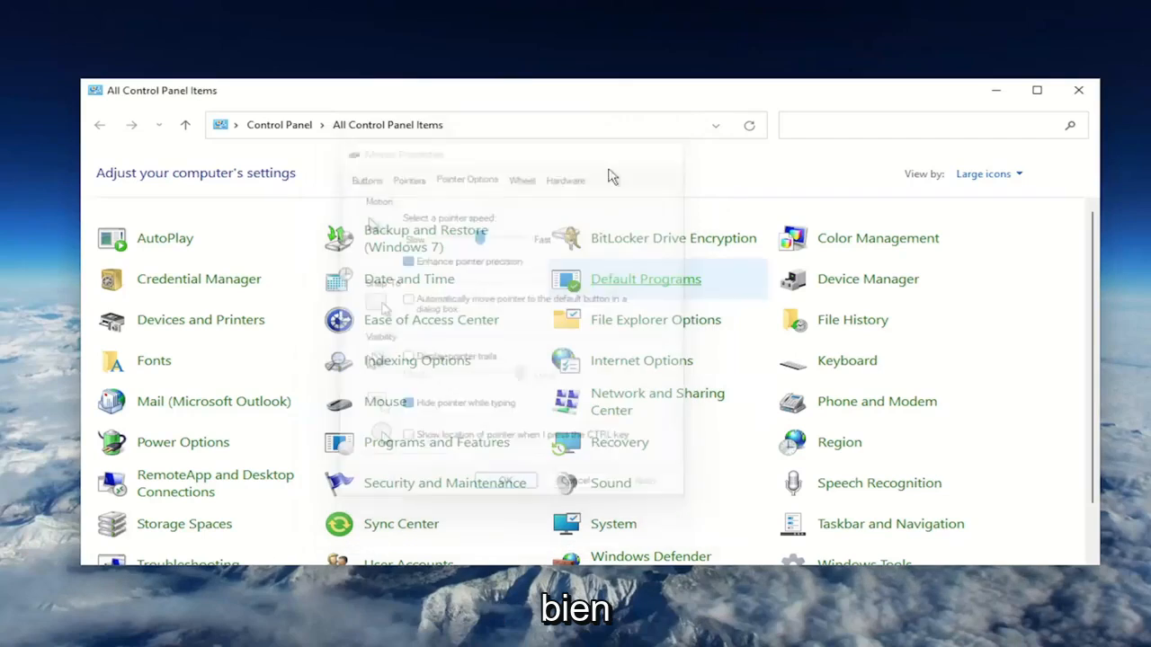
# Step: Search the taskbar for "device manager" so Device Manager appears as best match
pyautogui.click(1079, 90)
pyautogui.write('d')
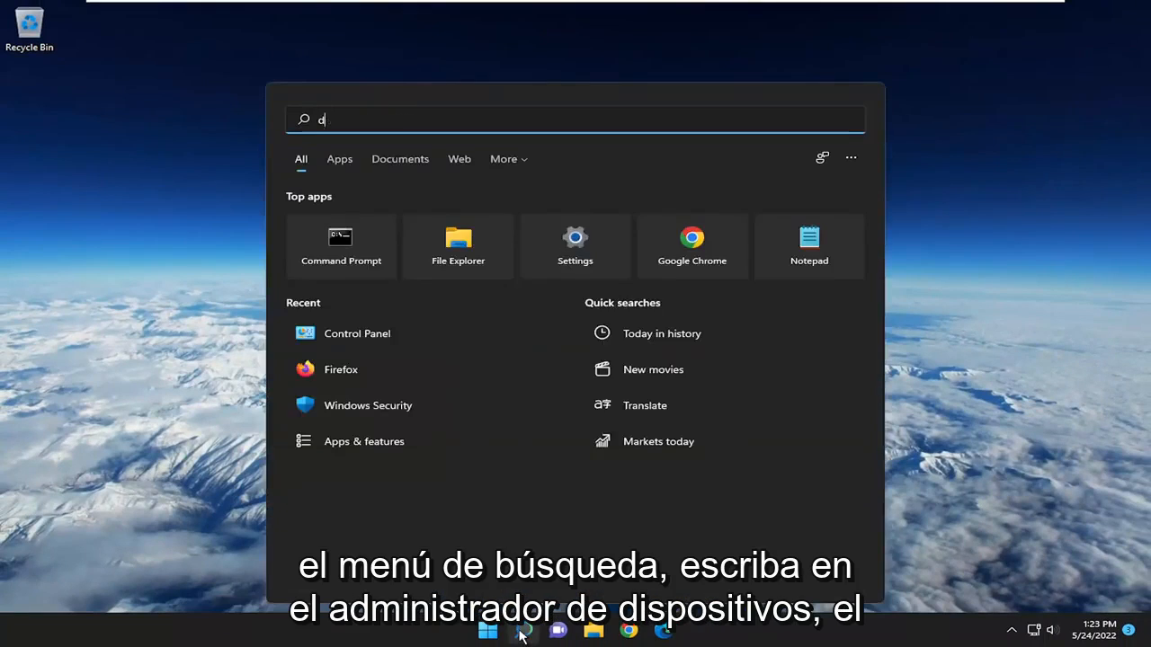
pyautogui.write('evice manager')
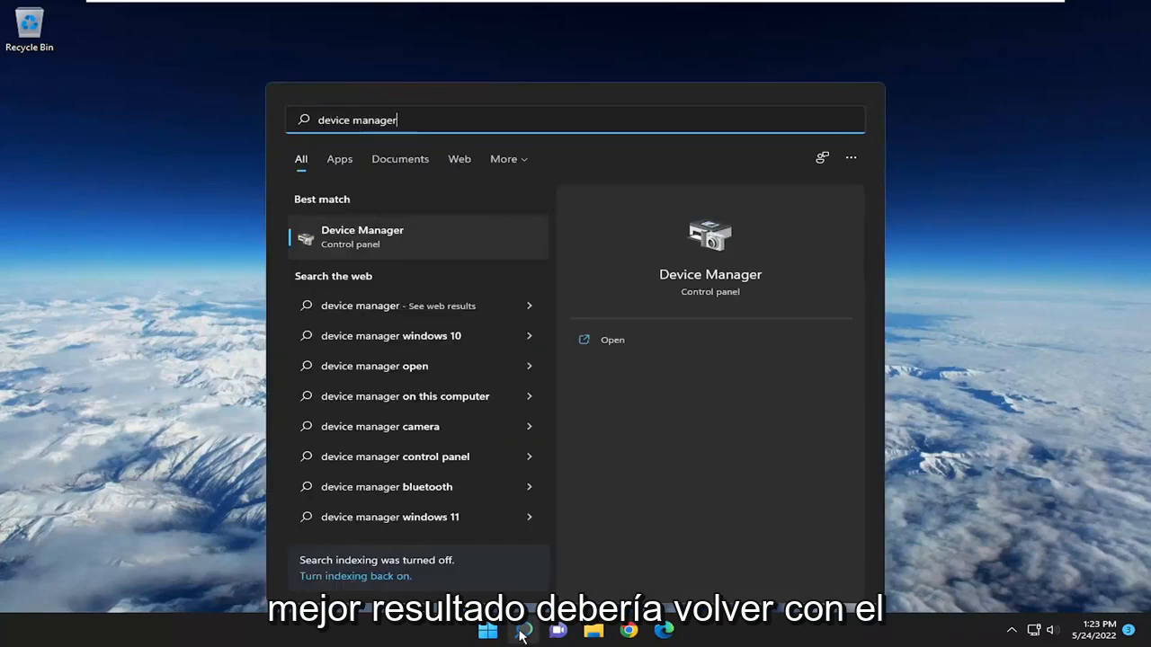
pyautogui.moveTo(482, 282)
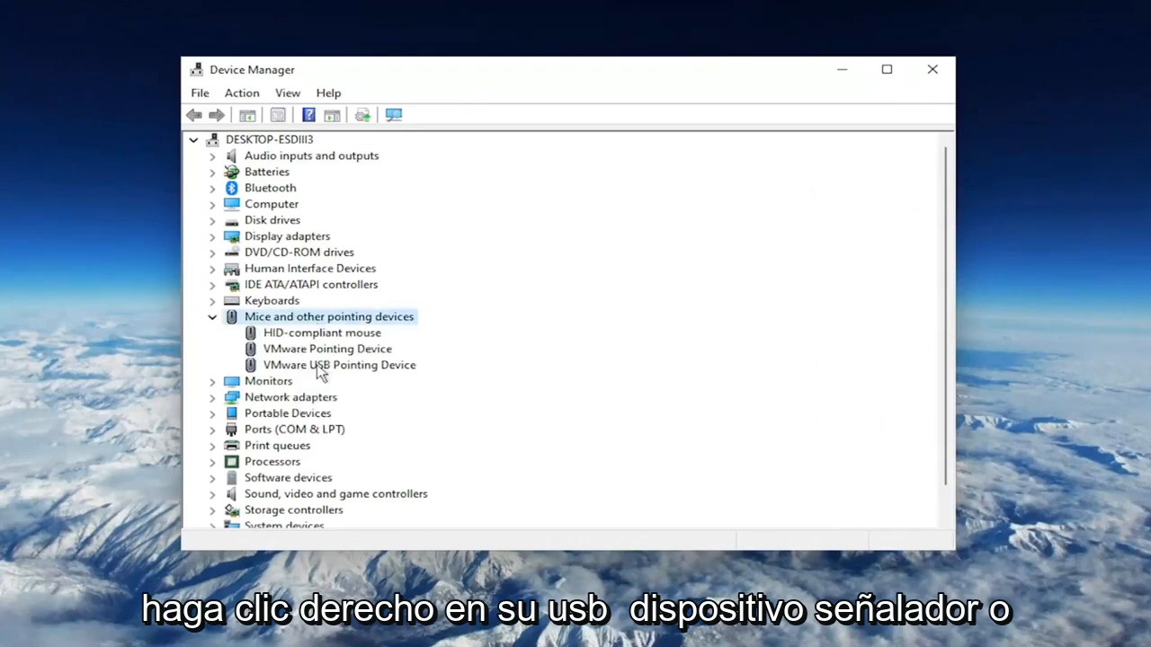
# Step: Bring up the uninstall actions for the HID-compliant mouse under pointing devices
pyautogui.click(338, 363)
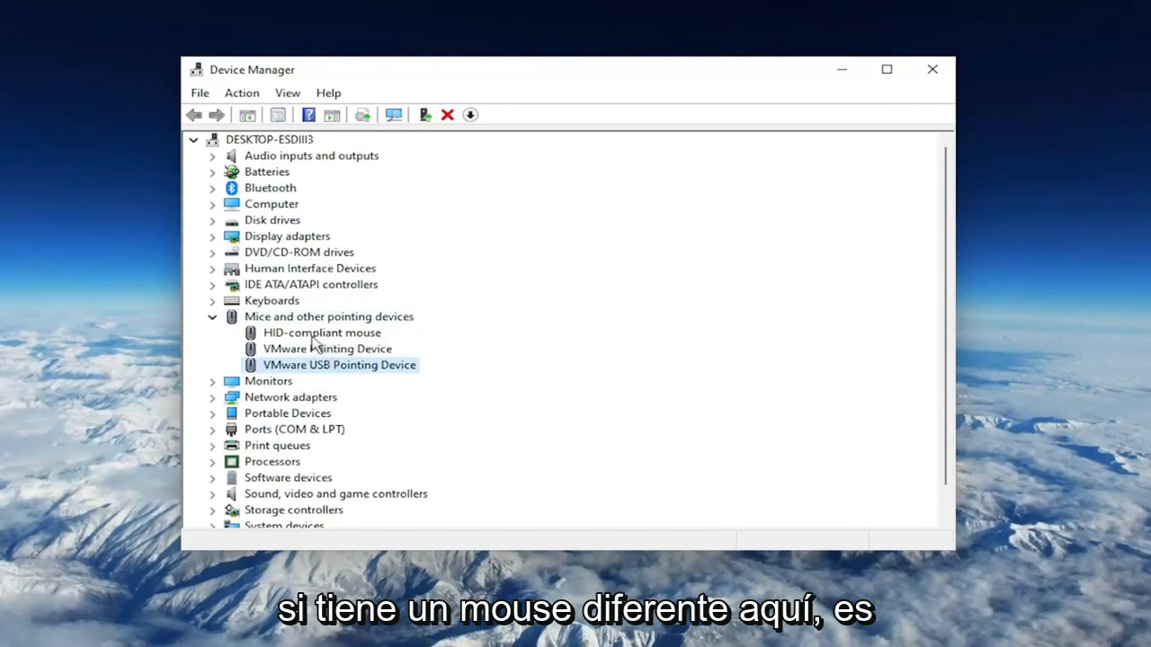
pyautogui.rightClick(320, 333)
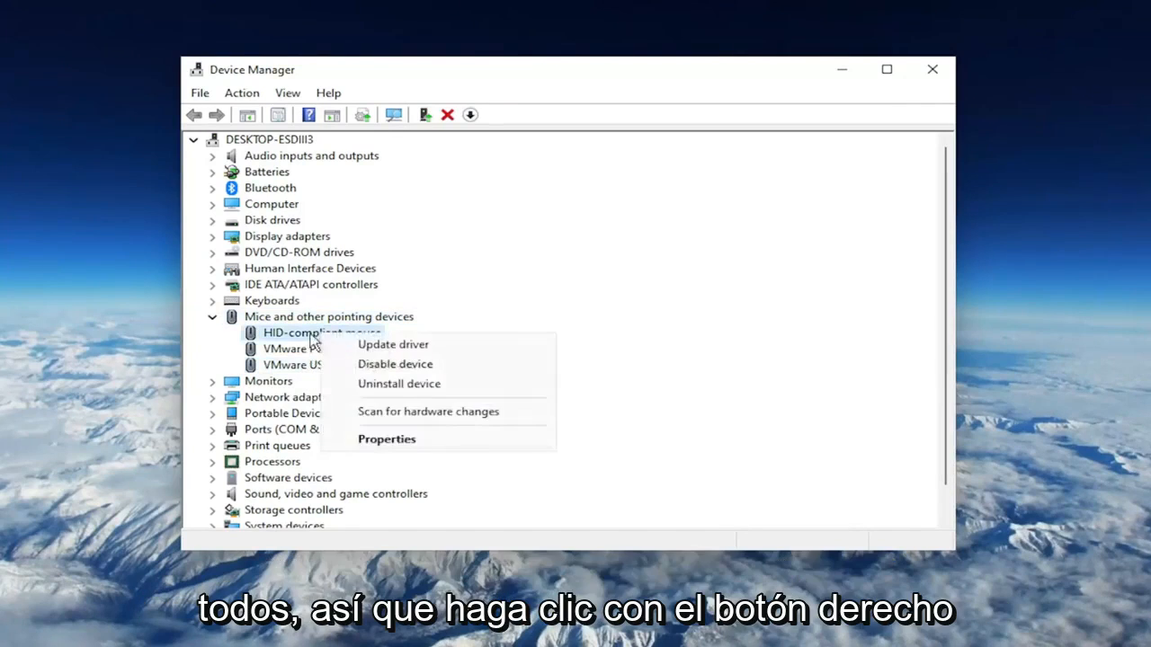
pyautogui.moveTo(396, 363)
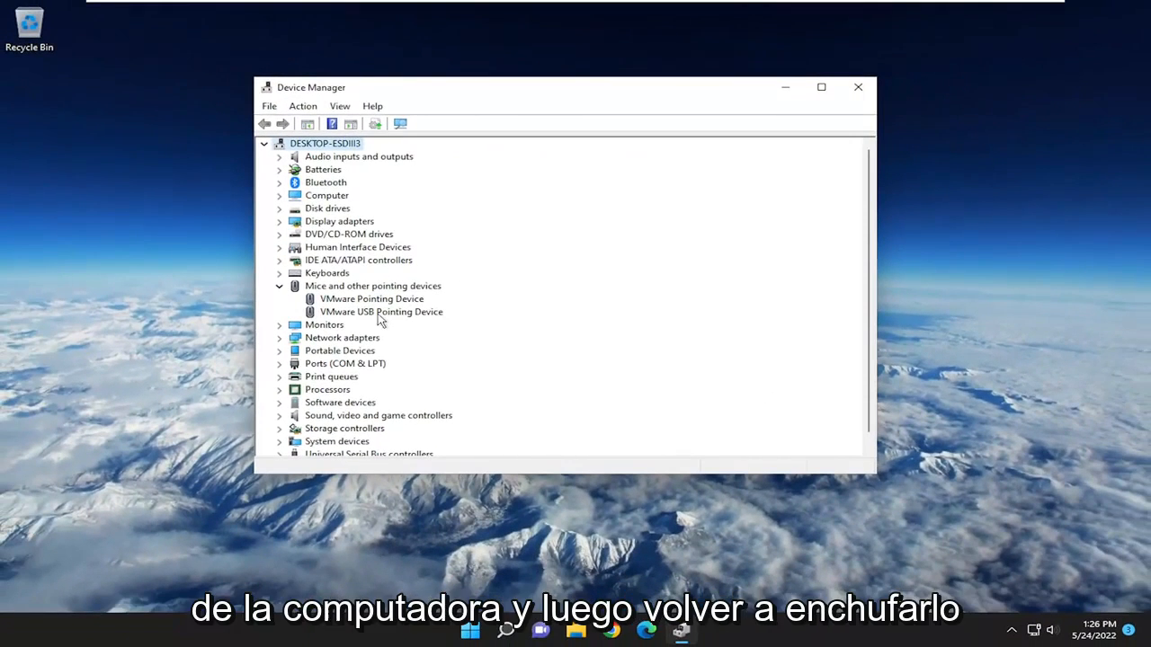
pyautogui.moveTo(367, 198)
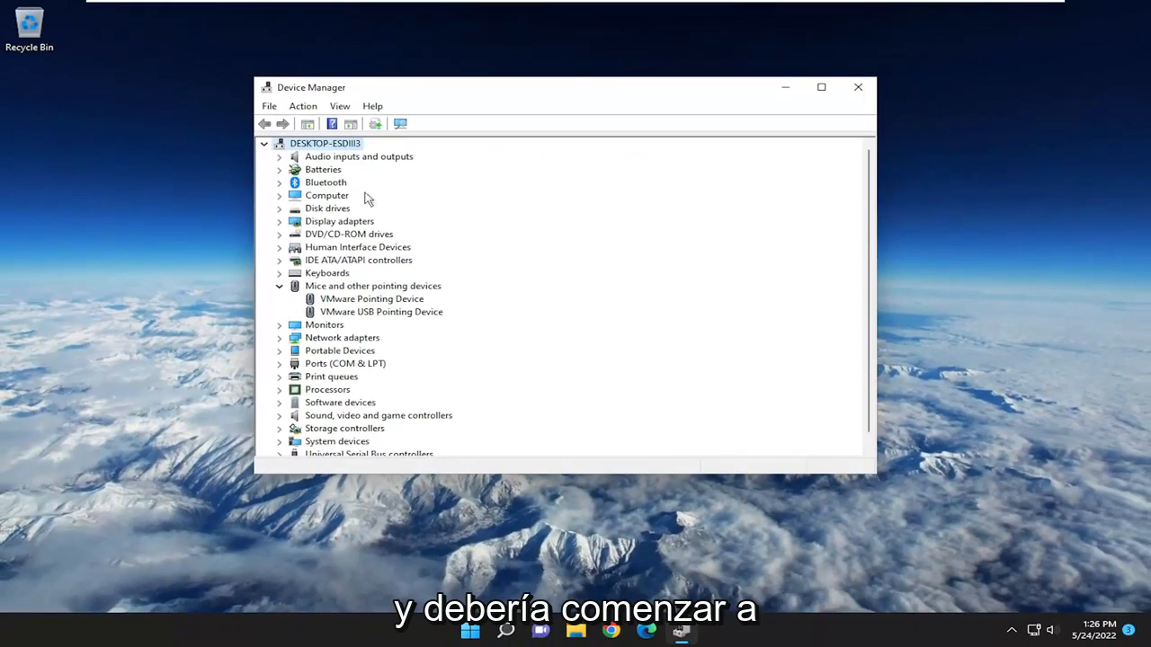
pyautogui.moveTo(392, 286)
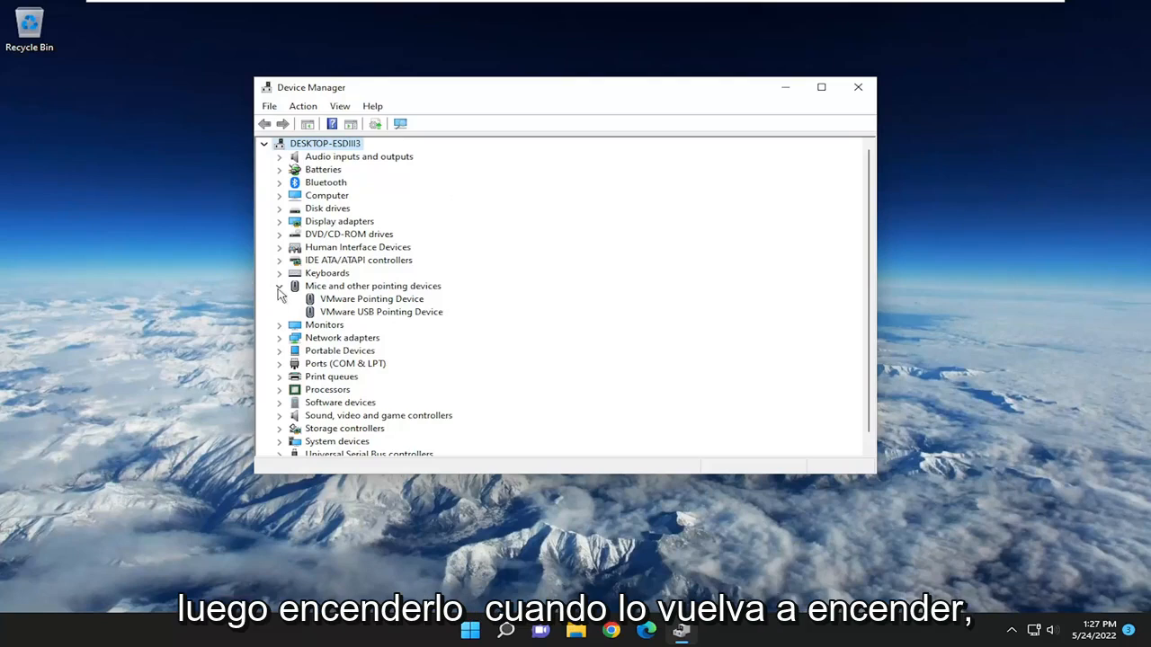
pyautogui.moveTo(220, 298)
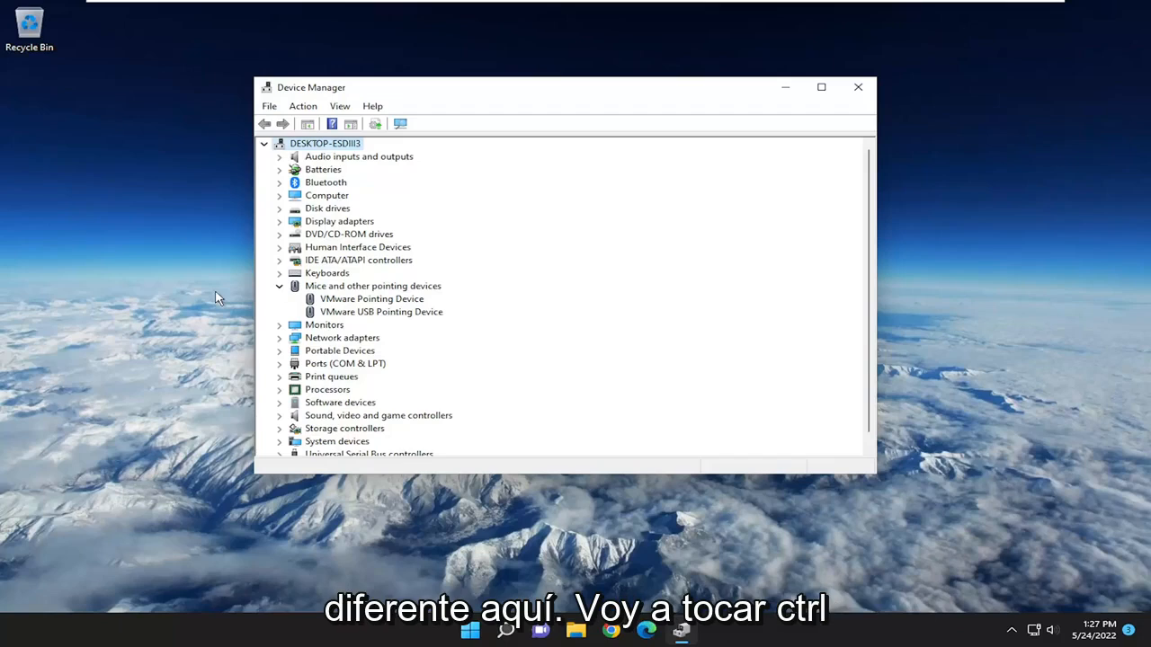
# Step: From the Ctrl+Alt+Delete security screen, choose Restart in the power choices
pyautogui.press('ctrl+alt+delete')
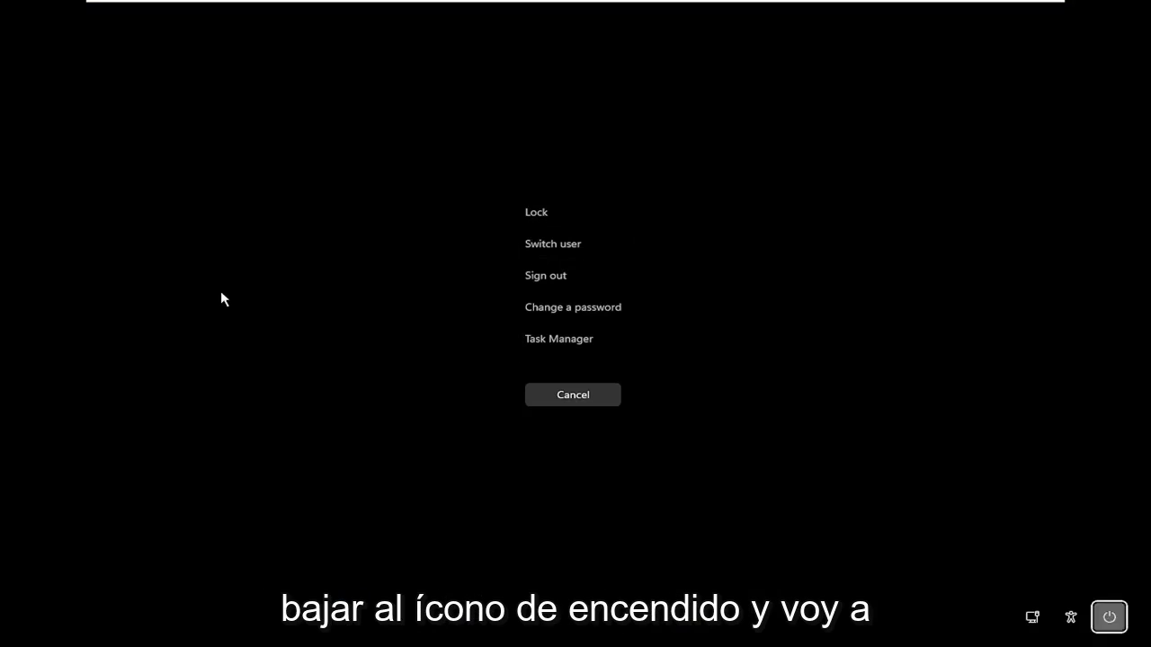
pyautogui.click(1108, 616)
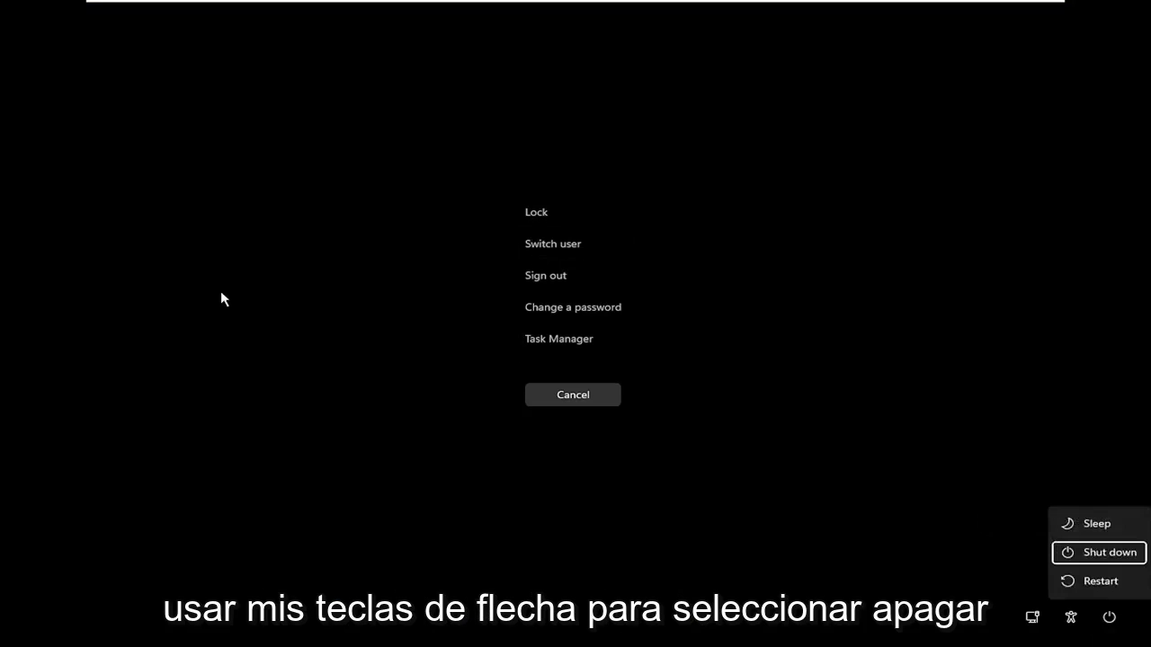
pyautogui.press('up')
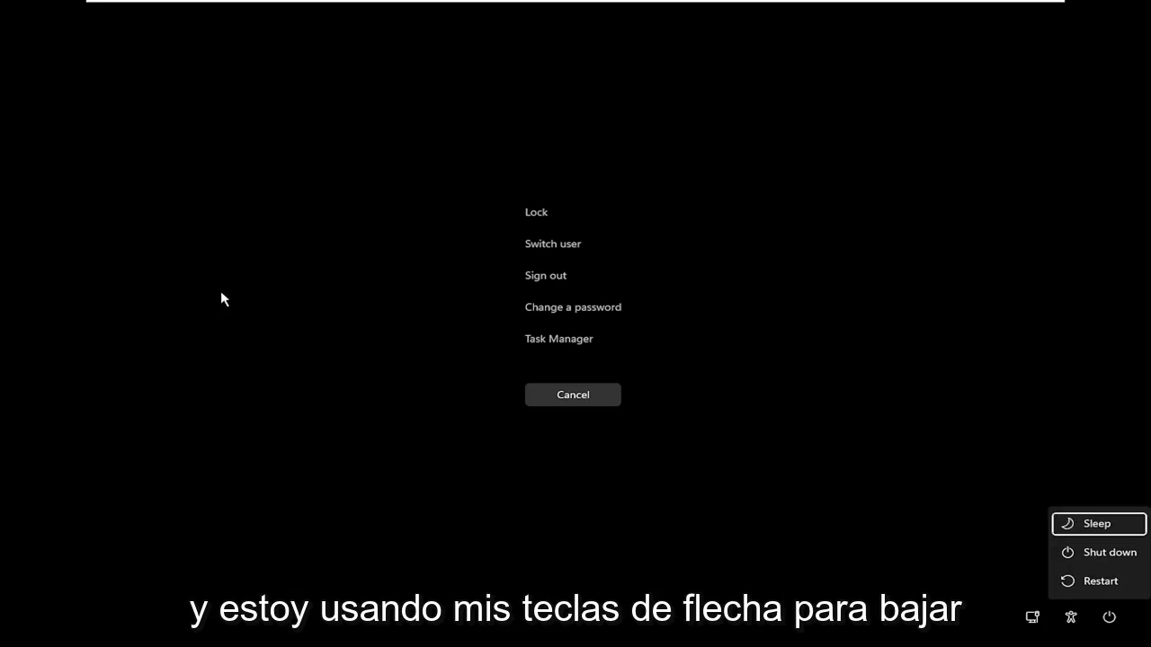
pyautogui.press('Down')
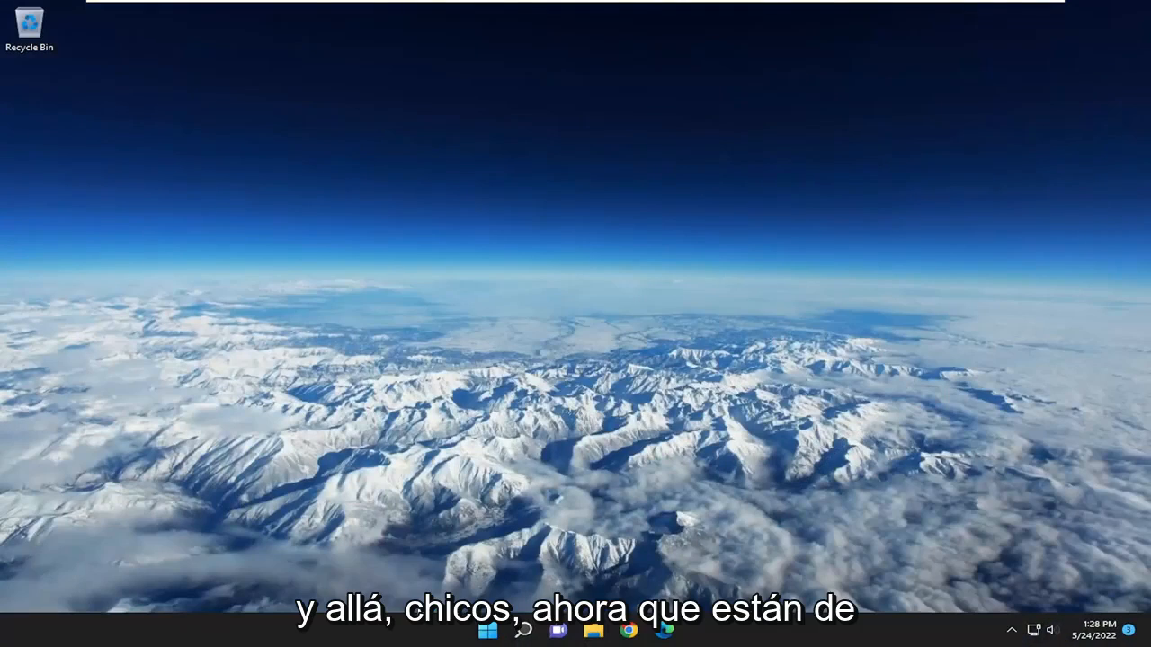
# Step: Show the Start menu's pinned and recommended apps to confirm the mouse works
pyautogui.click(485, 629)
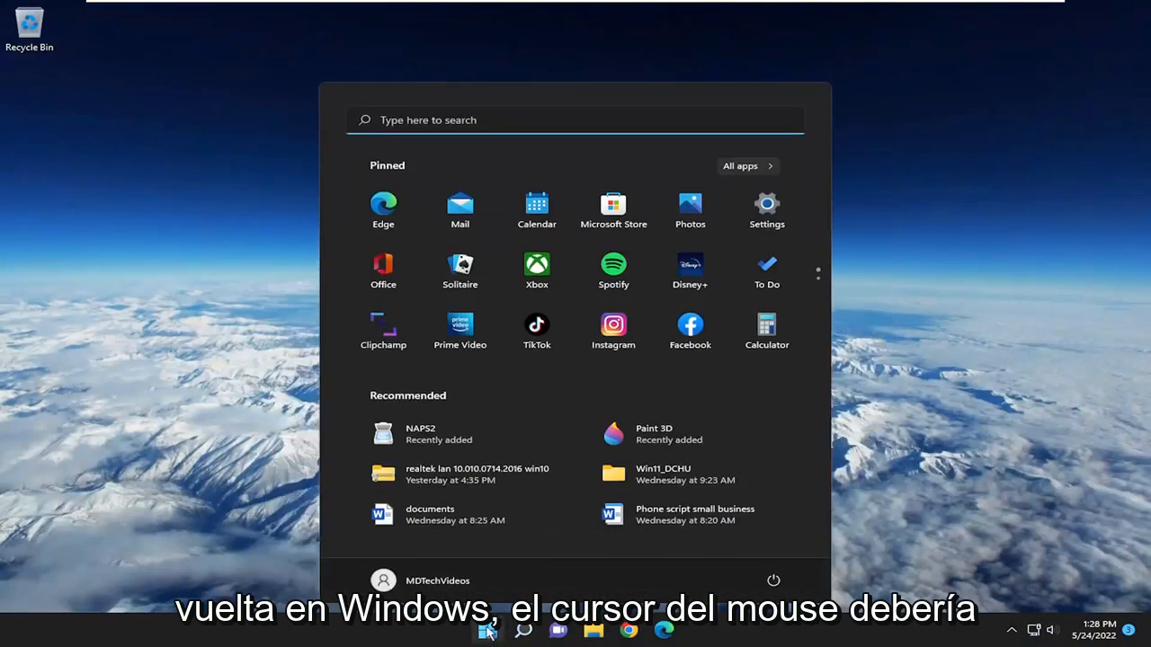
pyautogui.moveTo(176, 299)
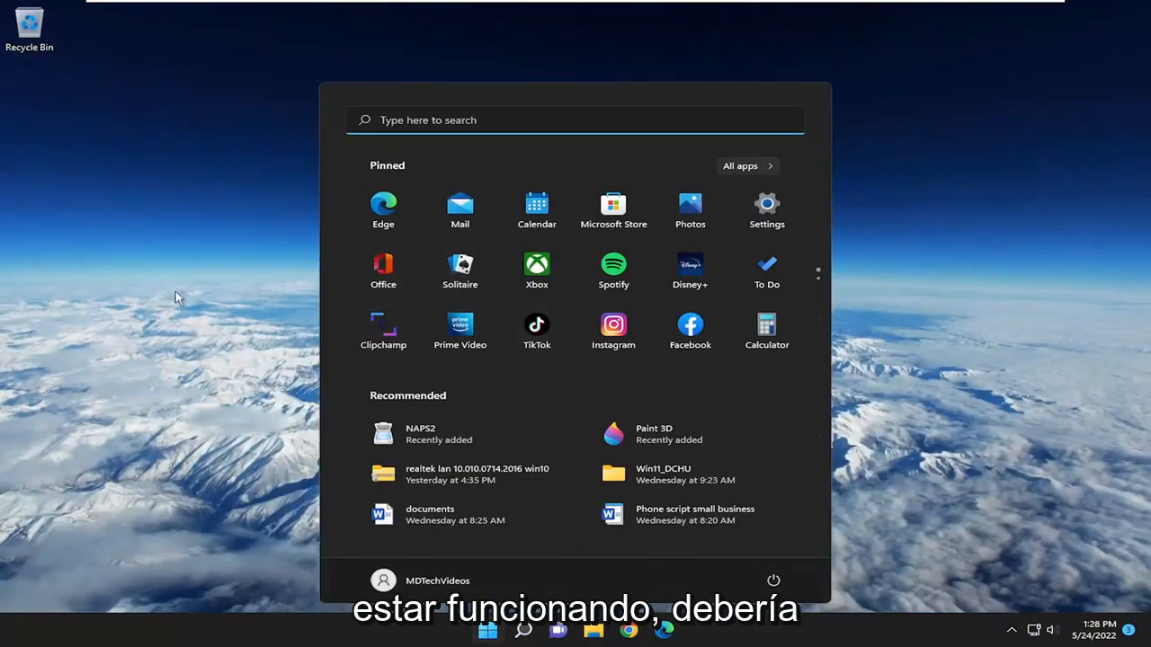